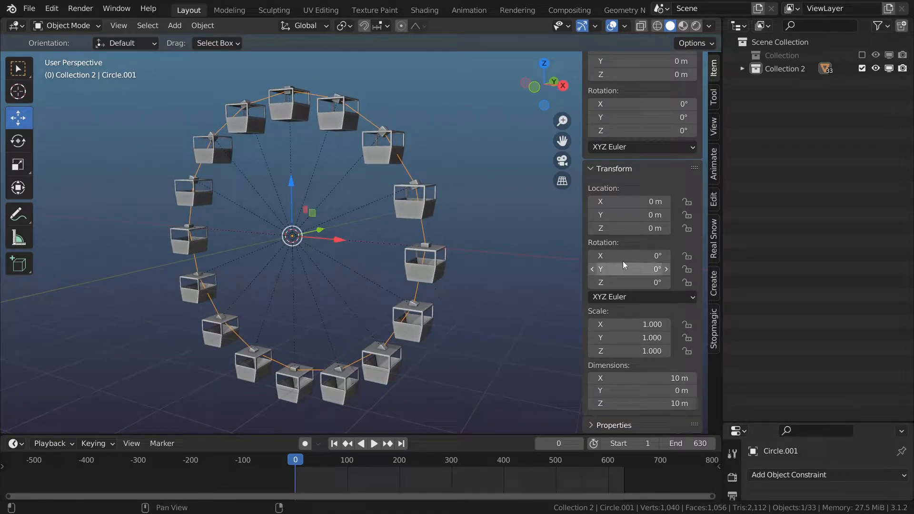
mouse_move(688, 330)
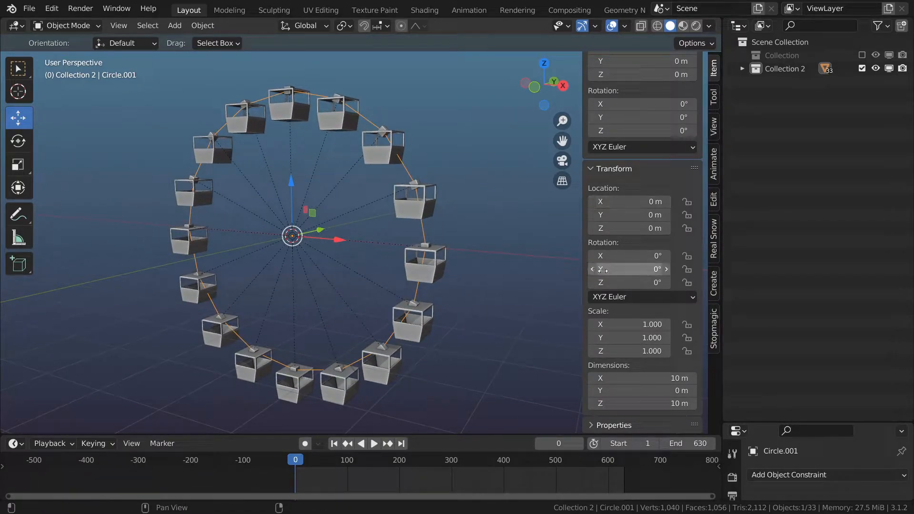
Step: Enter #frame into the wheel's Rotation Y field to drive it by the current frame
double_click(628, 269)
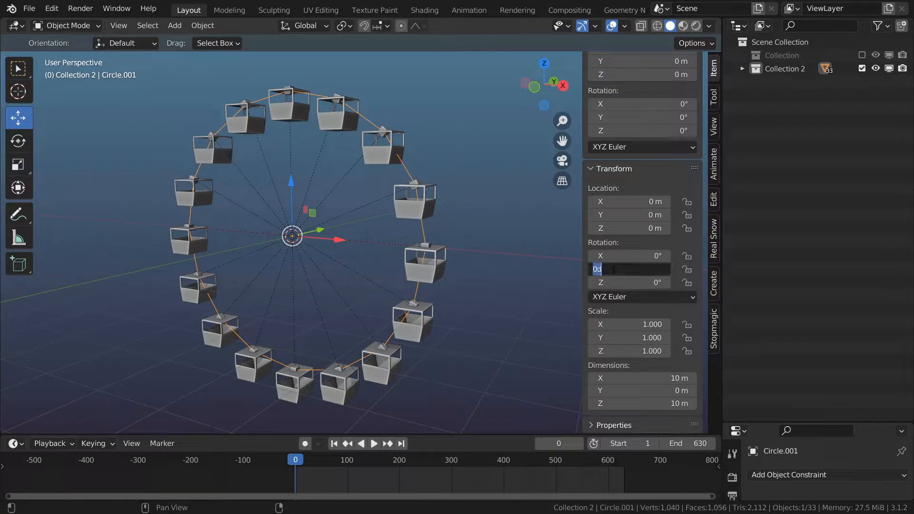
type("#")
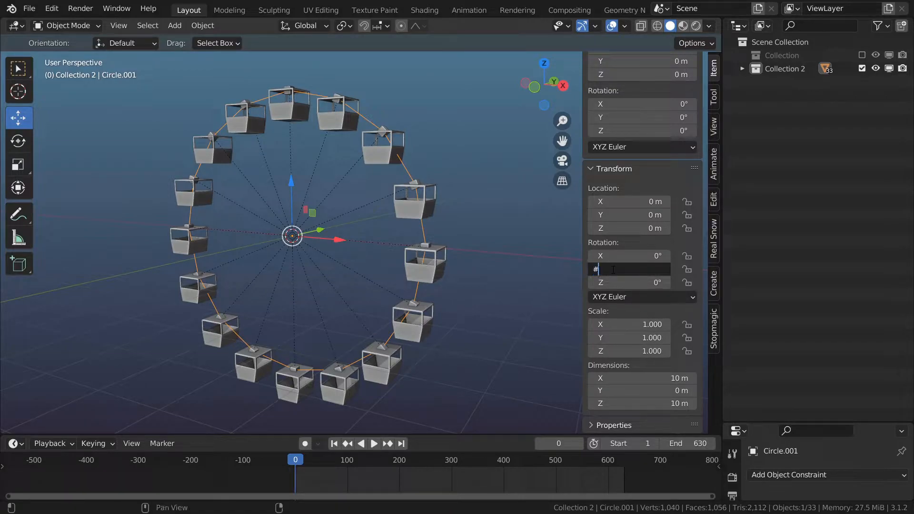
type("frame/")
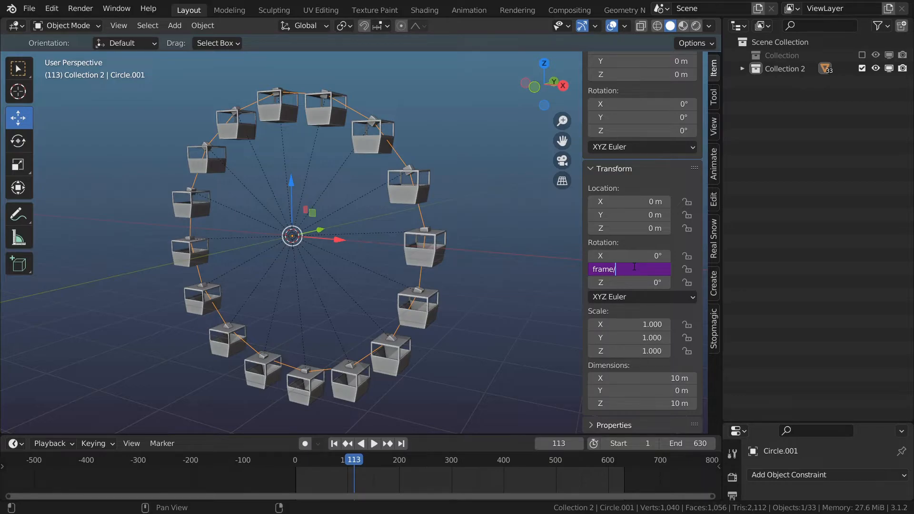
Step: Confirm the divided #frame expression so the wheel rotates more slowly
left_click(373, 443)
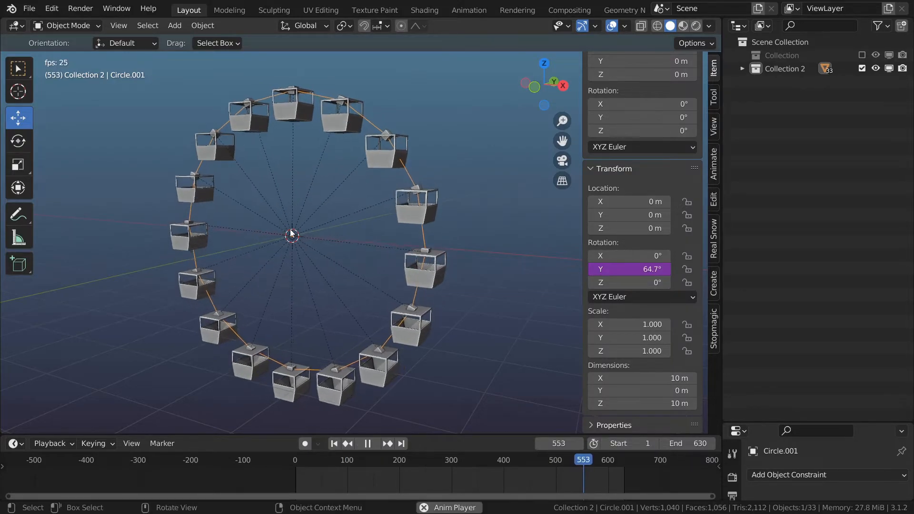